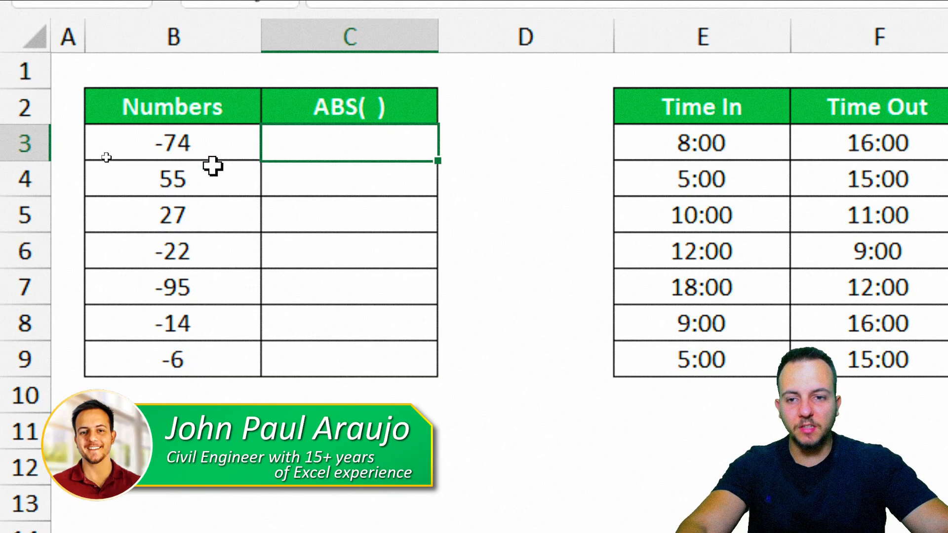
Step: Enter =ABS(-74) in C3 so it returns 74
{"action": "scroll", "scroll_direction": "right", "scroll_amount": 3}
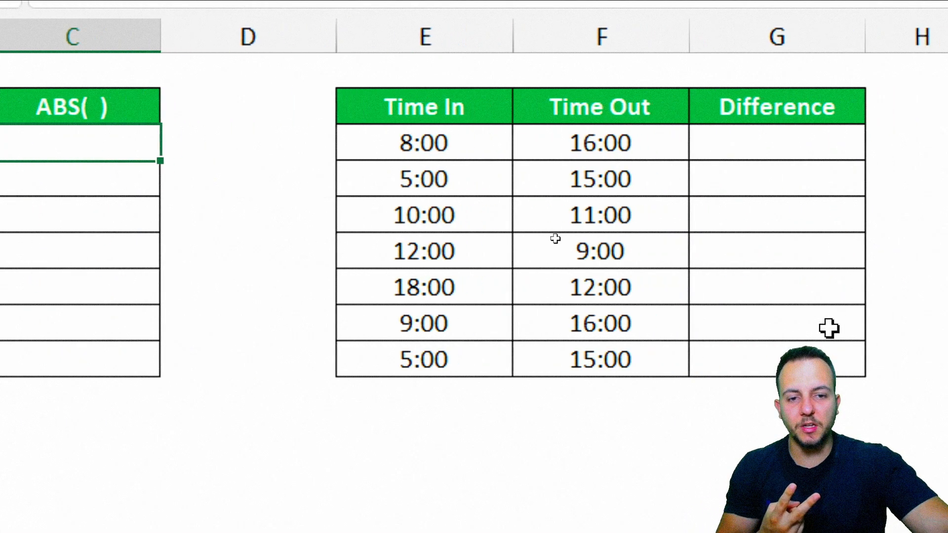
{"action": "scroll", "scroll_direction": "left", "scroll_amount": 3}
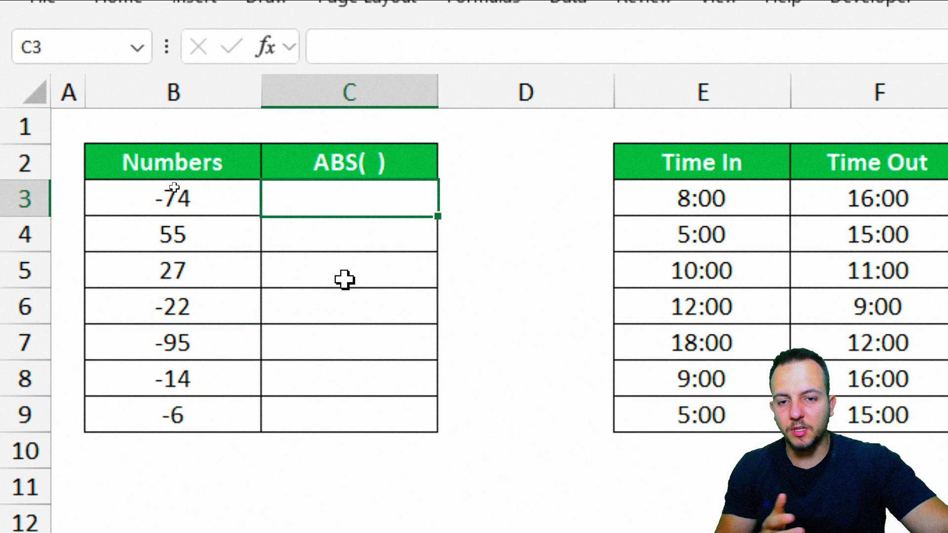
{"action": "type", "text": "="}
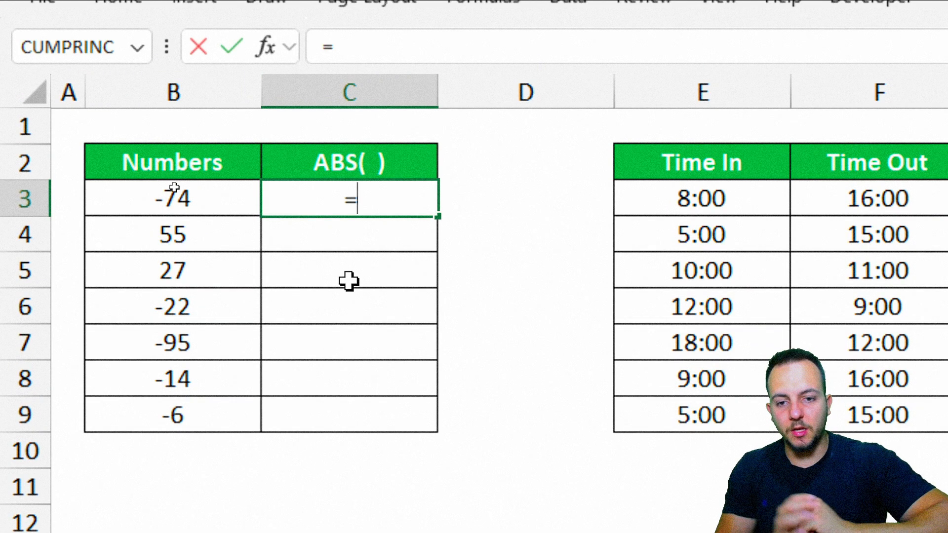
{"action": "type", "text": "ABS"}
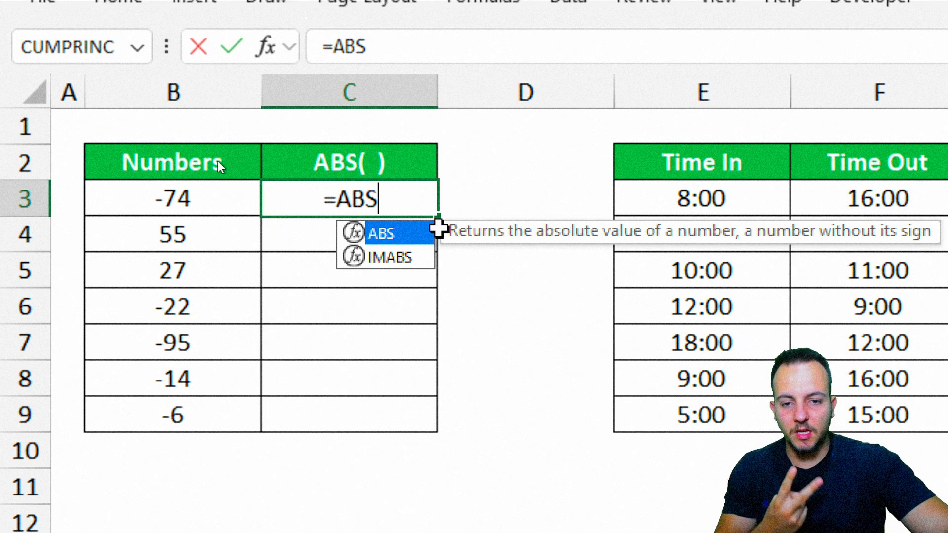
{"action": "scroll", "scroll_direction": "right", "scroll_amount": 3}
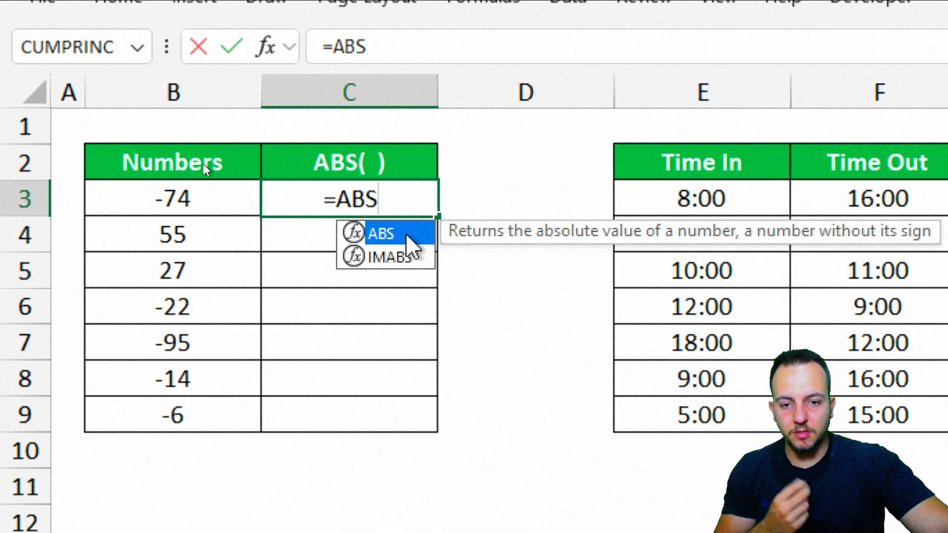
{"action": "type", "text": "("}
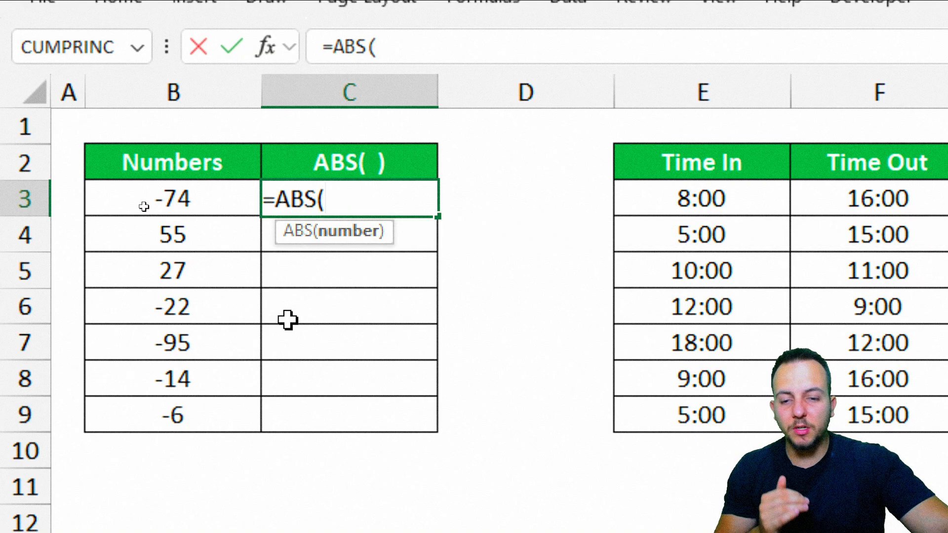
{"action": "mouse_move", "coordinate": [347, 245]}
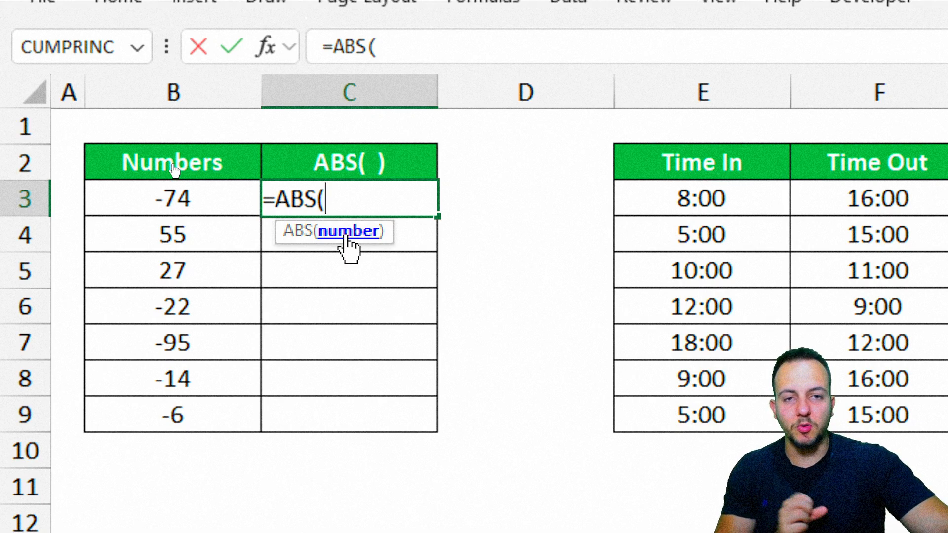
{"action": "mouse_move", "coordinate": [213, 238]}
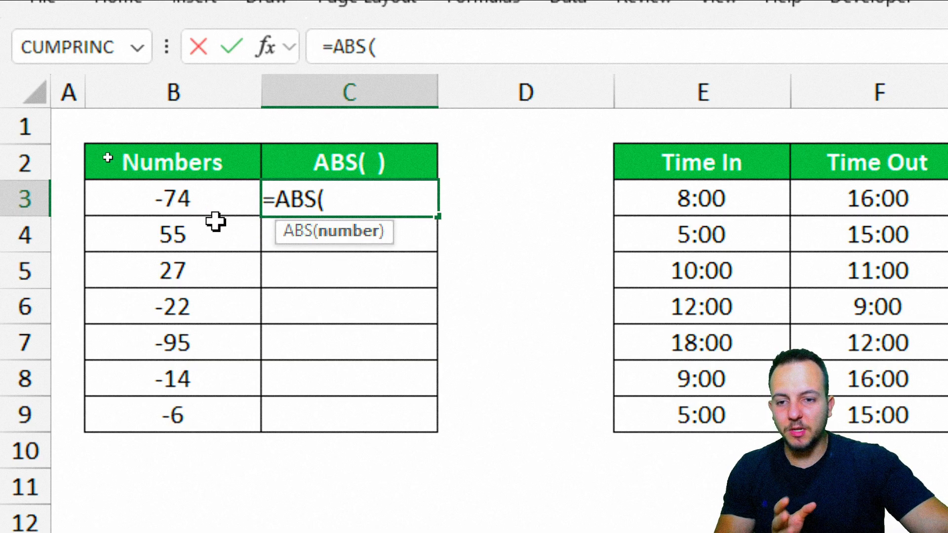
{"action": "left_click", "coordinate": [173, 199]}
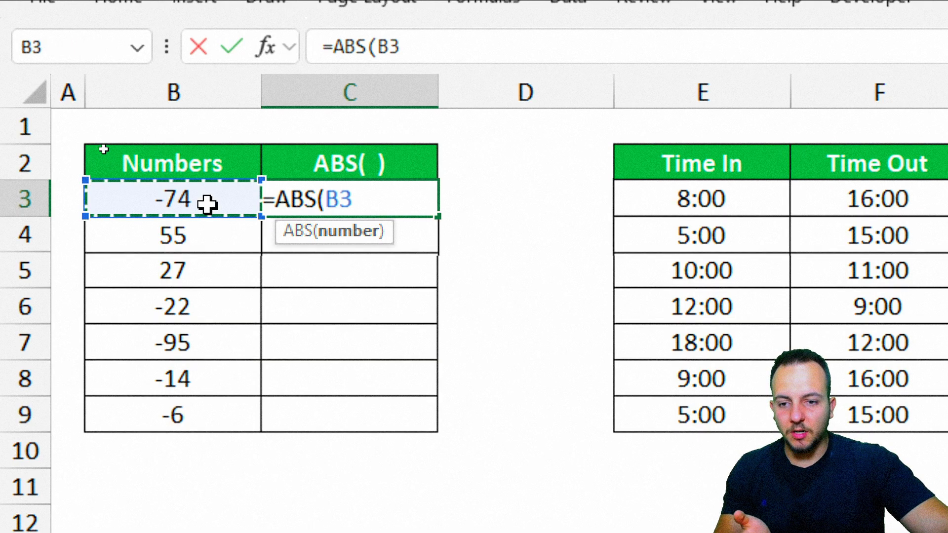
{"action": "mouse_move", "coordinate": [209, 334]}
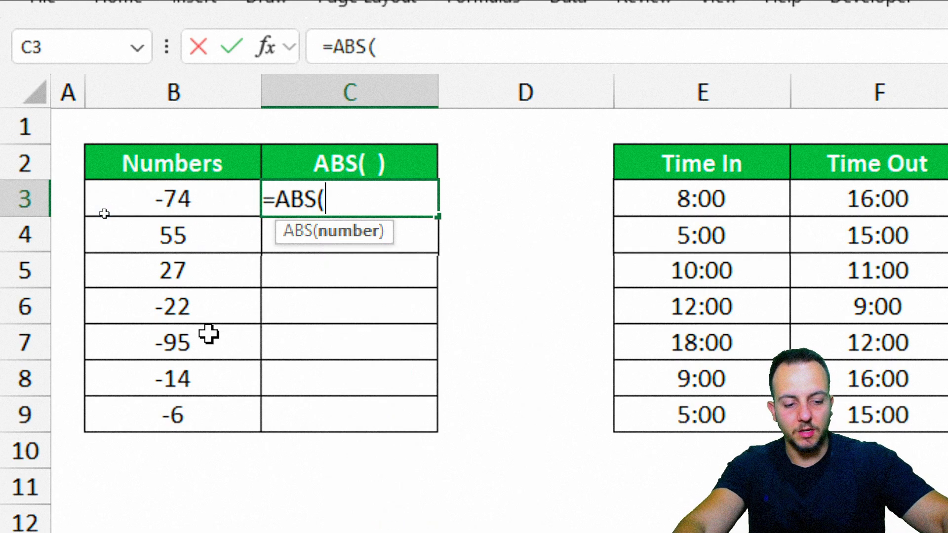
{"action": "type", "text": "-74)"}
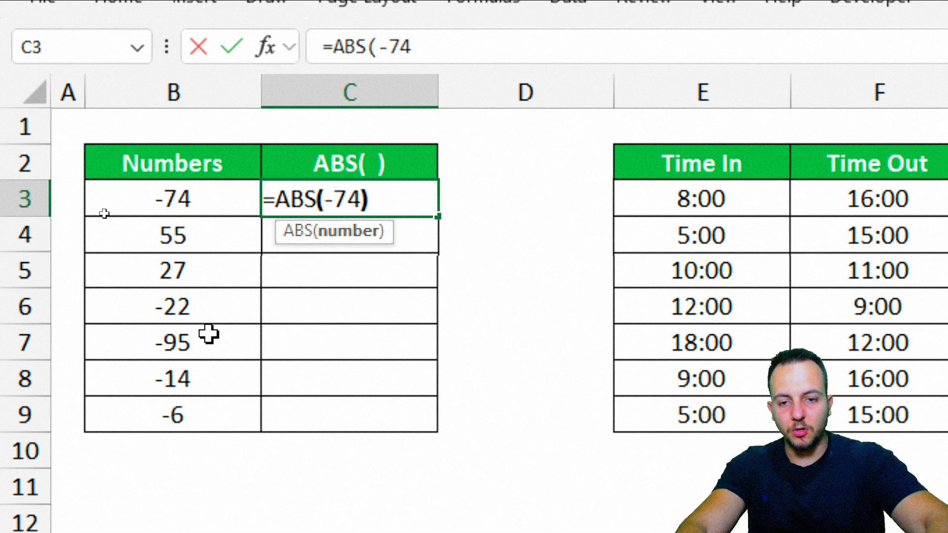
{"action": "type", "text": ")"}
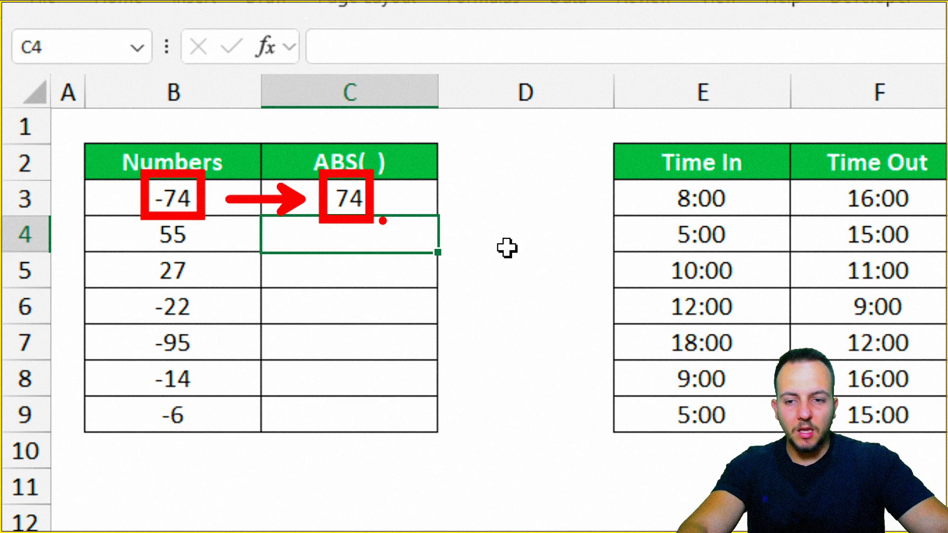
Step: Enter =ABS(55) in C4, returning 55
{"action": "left_click", "coordinate": [174, 234]}
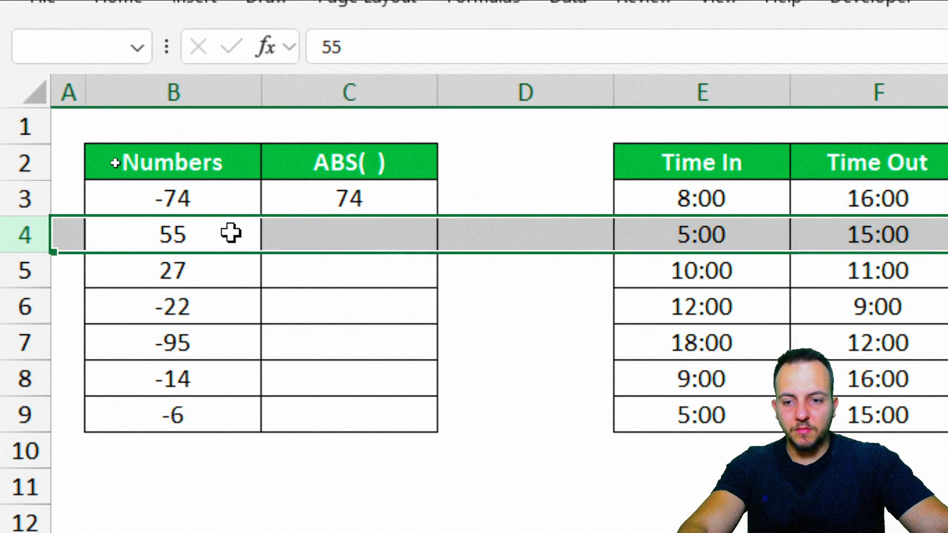
{"action": "type", "text": "="}
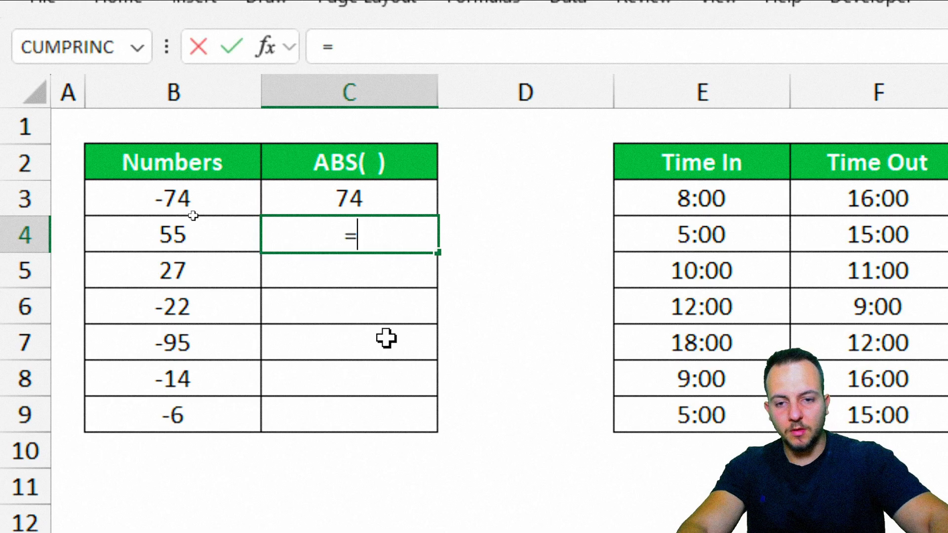
{"action": "type", "text": "ABS(55"}
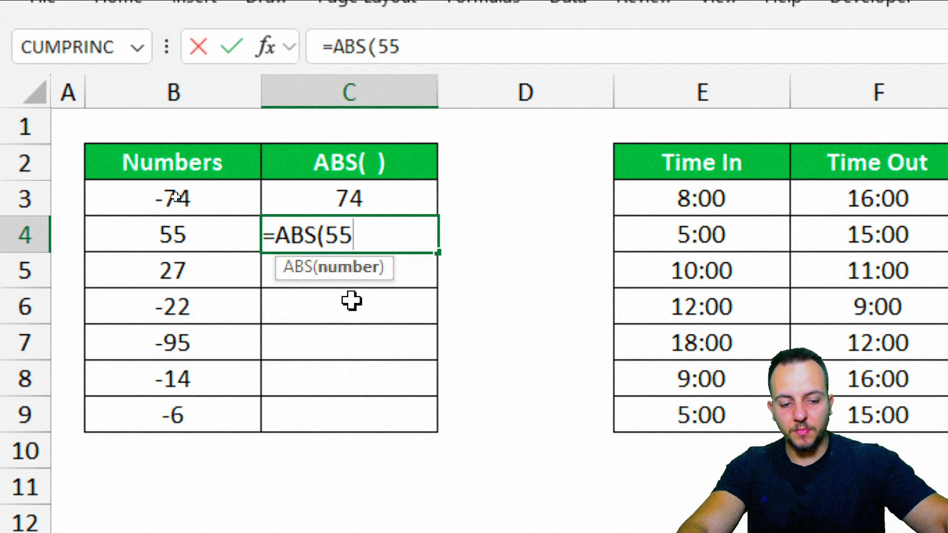
{"action": "key", "text": "Enter"}
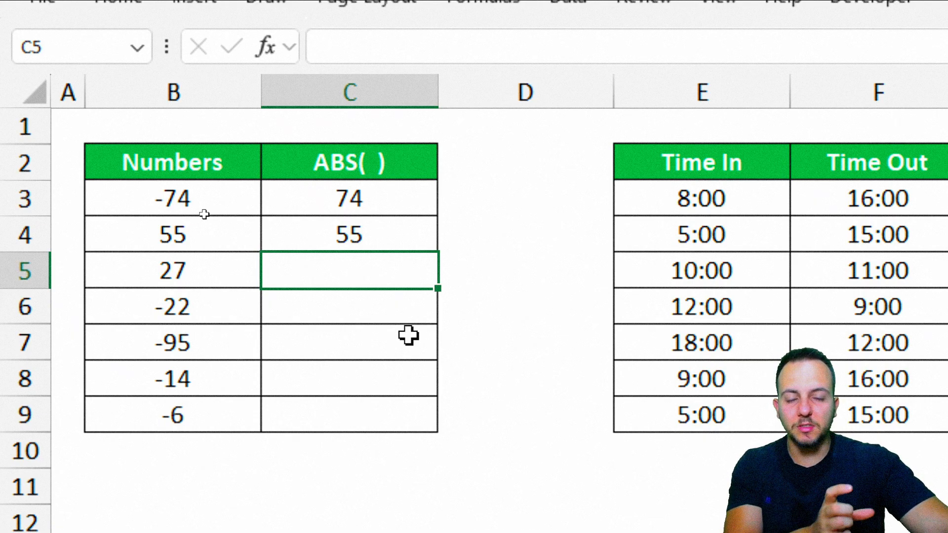
{"action": "mouse_move", "coordinate": [390, 417]}
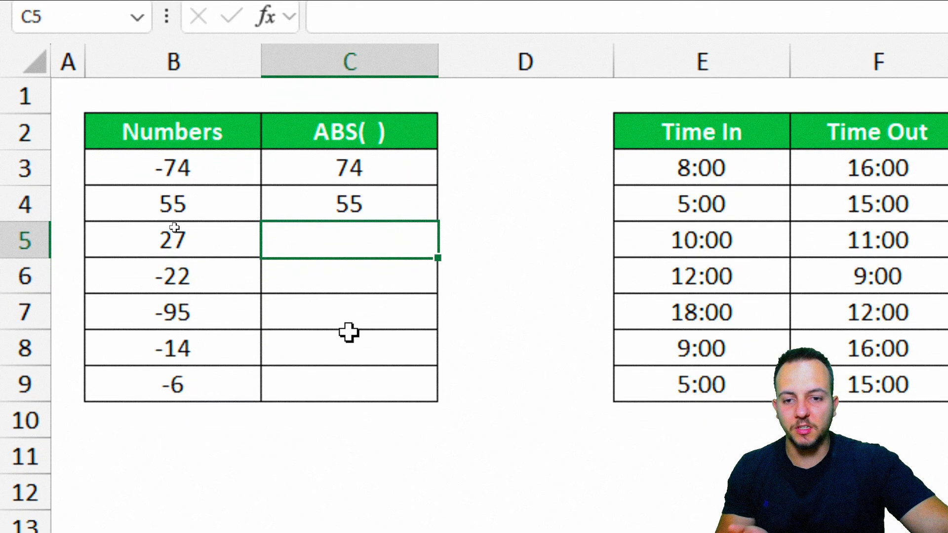
Step: Enter =ABS(B3) and drag it down to C9, giving 74, 55, 27, 22, 95, 14, 6
{"action": "left_click", "coordinate": [349, 348]}
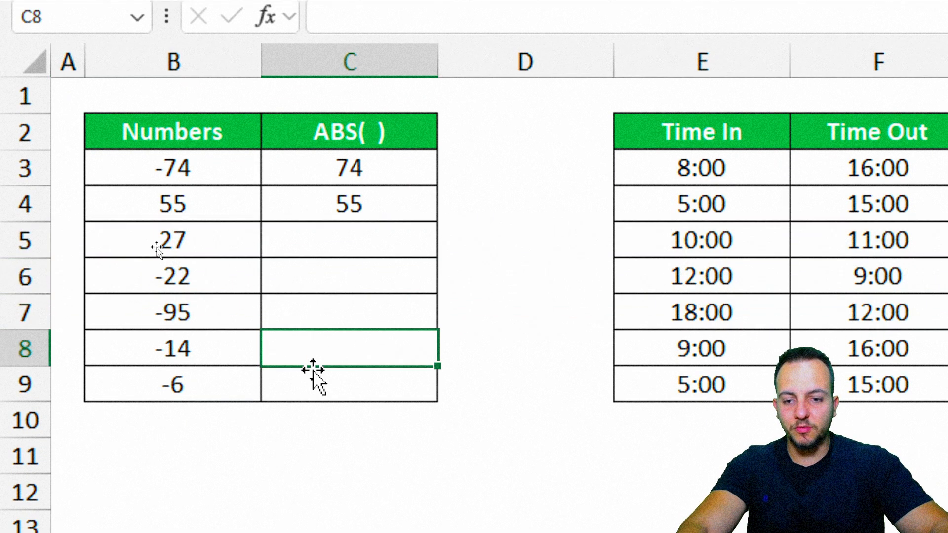
{"action": "type", "text": "=AB"}
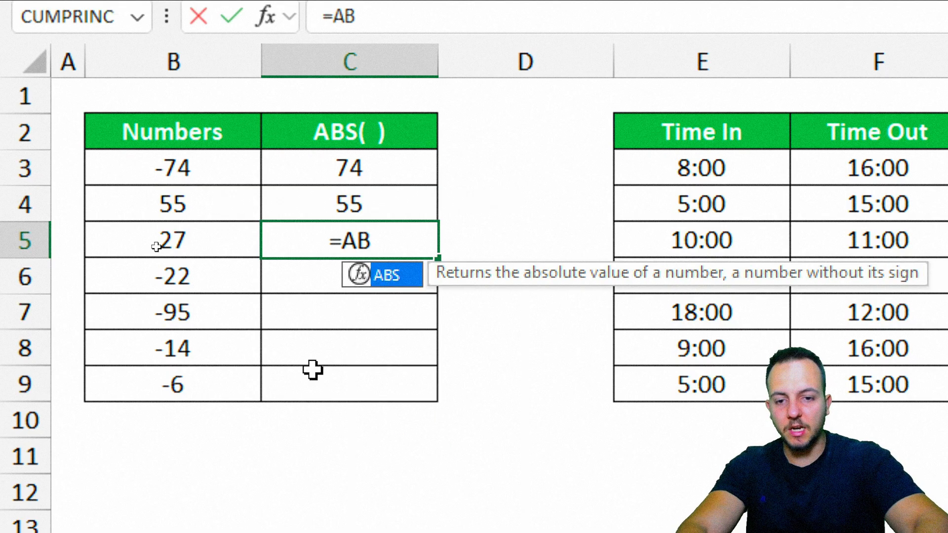
{"action": "type", "text": "S(B5"}
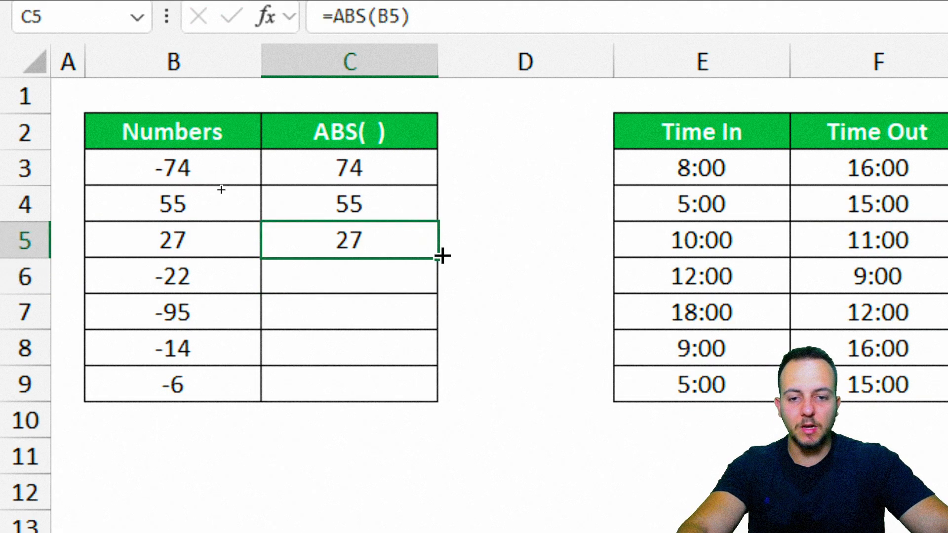
{"action": "left_click_drag", "start_coordinate": [439, 259], "coordinate": [410, 395]}
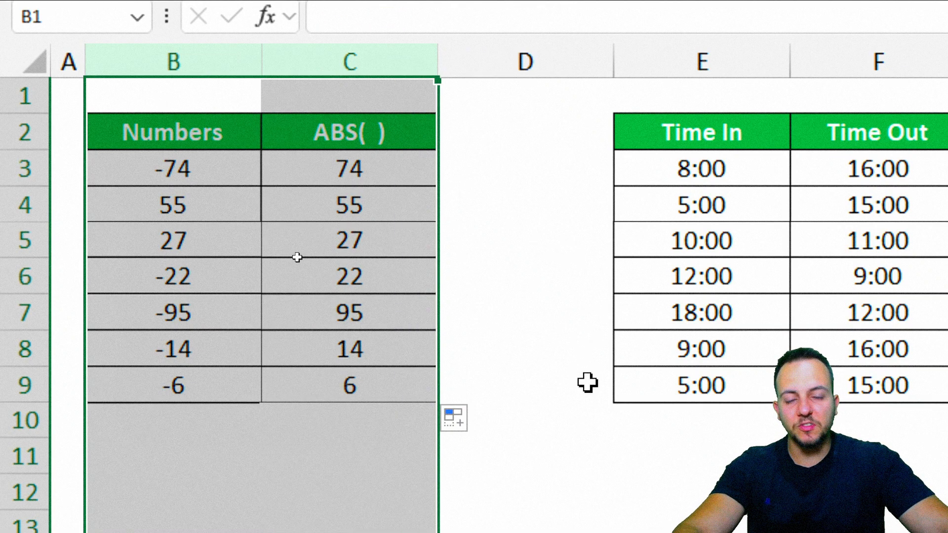
Step: Enter =F3-E3 in G3, showing 8:00 for 8:00 to 16:00
{"action": "scroll", "scroll_direction": "right", "scroll_amount": 3}
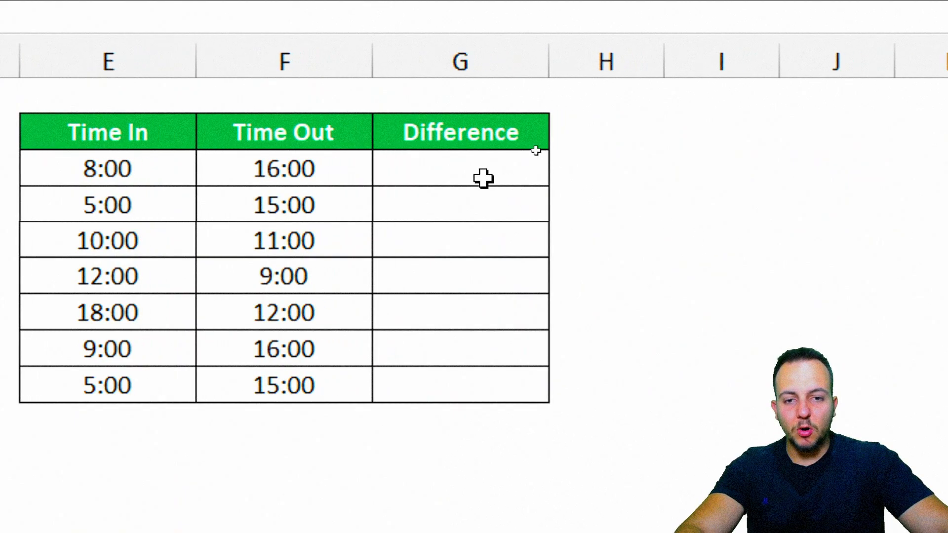
{"action": "left_click", "coordinate": [461, 169]}
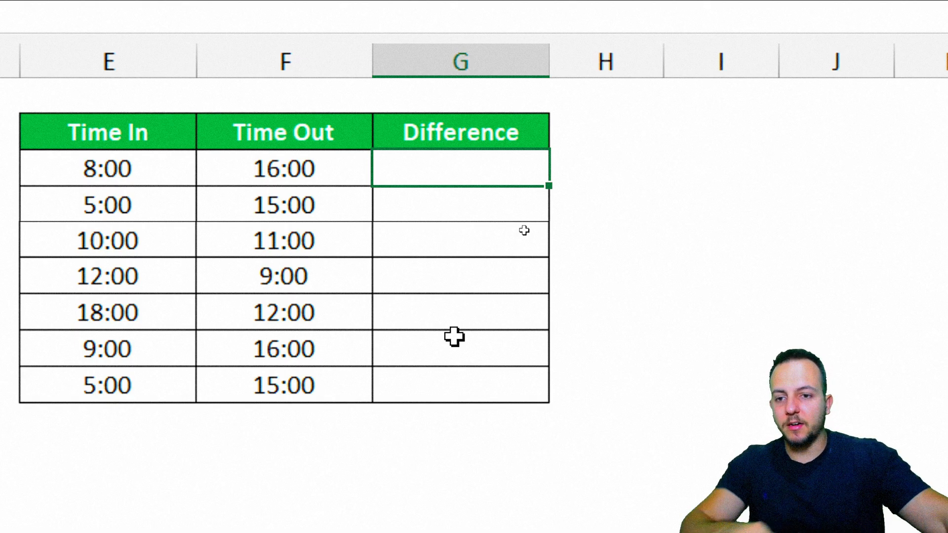
{"action": "left_click", "coordinate": [283, 63]}
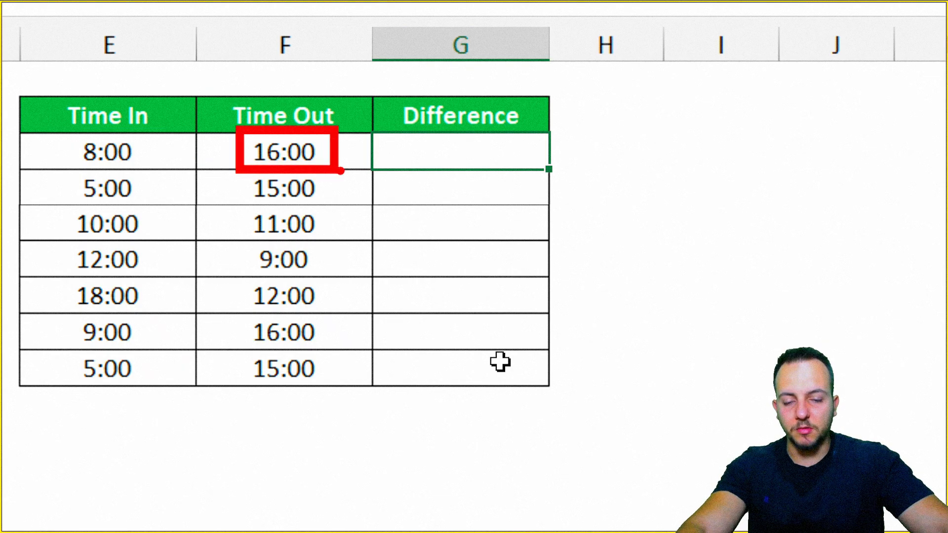
{"action": "type", "text": "="}
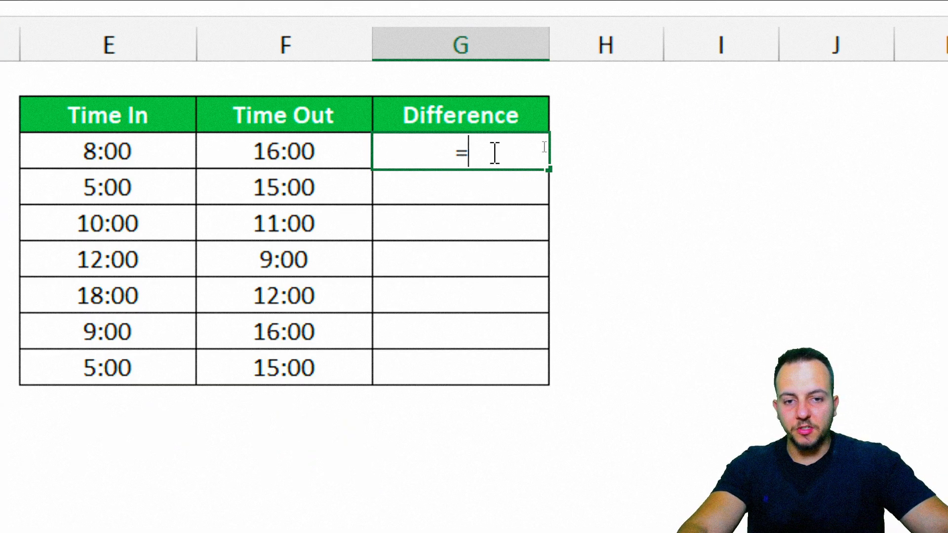
{"action": "mouse_move", "coordinate": [306, 145]}
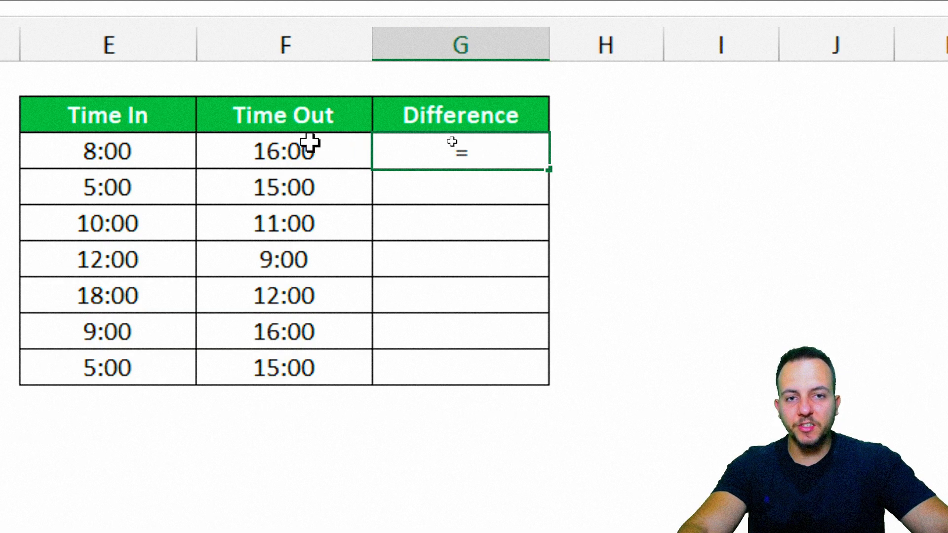
{"action": "left_click", "coordinate": [283, 152]}
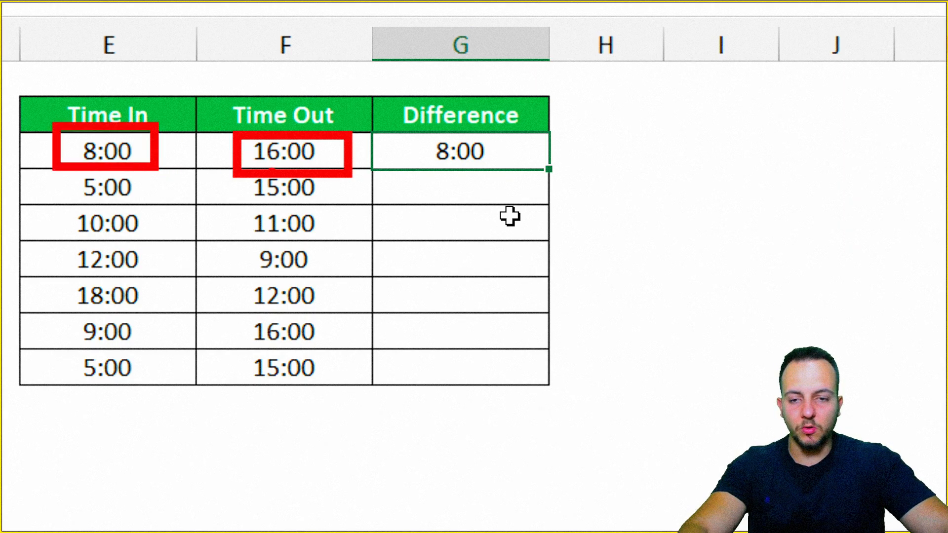
{"action": "mouse_move", "coordinate": [549, 171]}
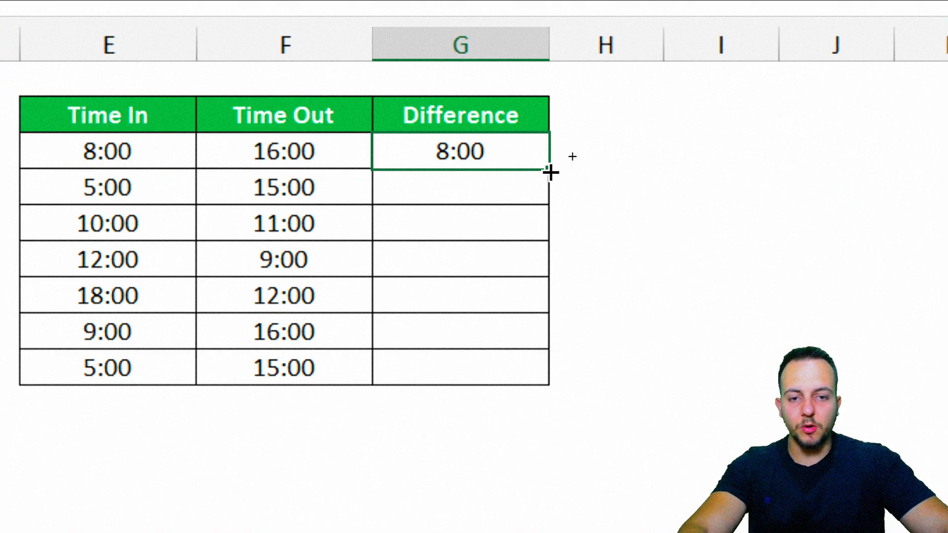
{"action": "left_click_drag", "start_coordinate": [546, 172], "coordinate": [546, 378]}
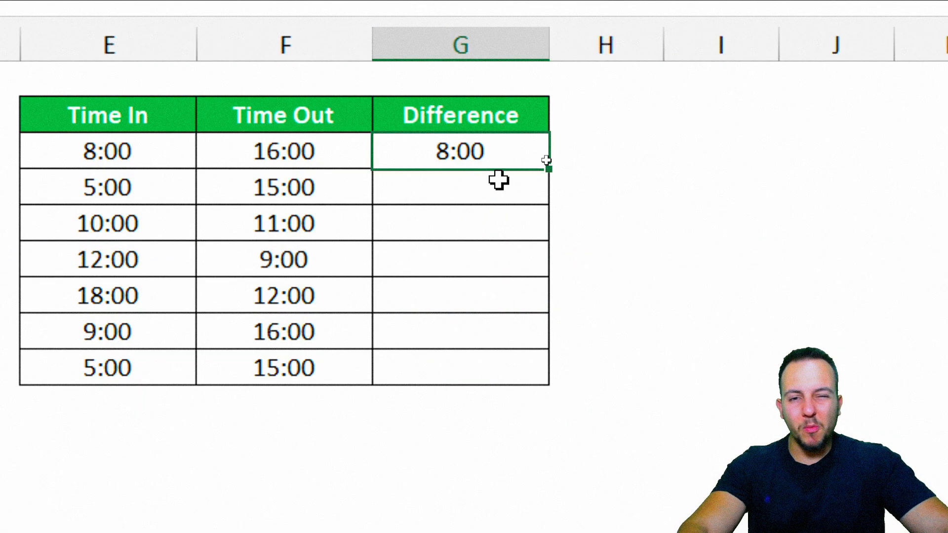
{"action": "left_click", "coordinate": [461, 187]}
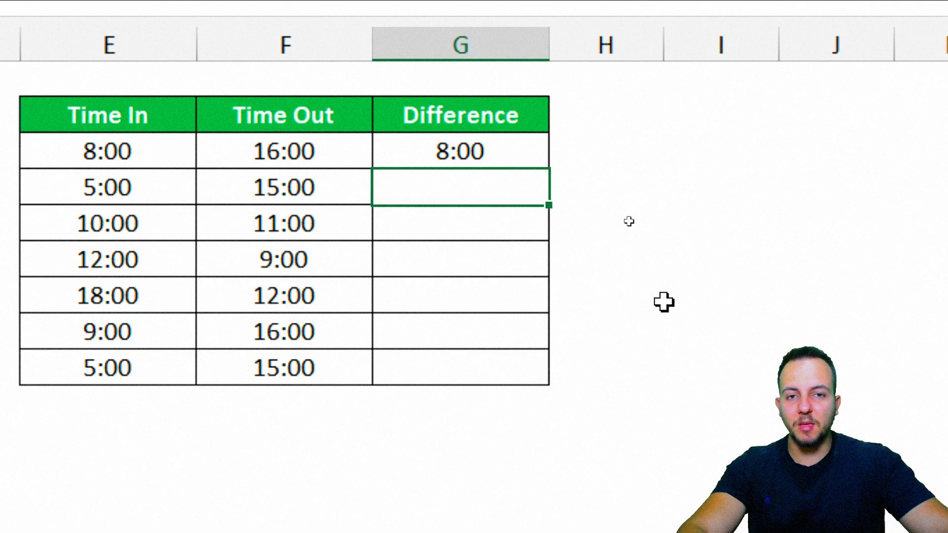
Step: Change G3 to =ABS(F3-E3) and select it for filling down to G9
{"action": "type", "text": "=F3-E3"}
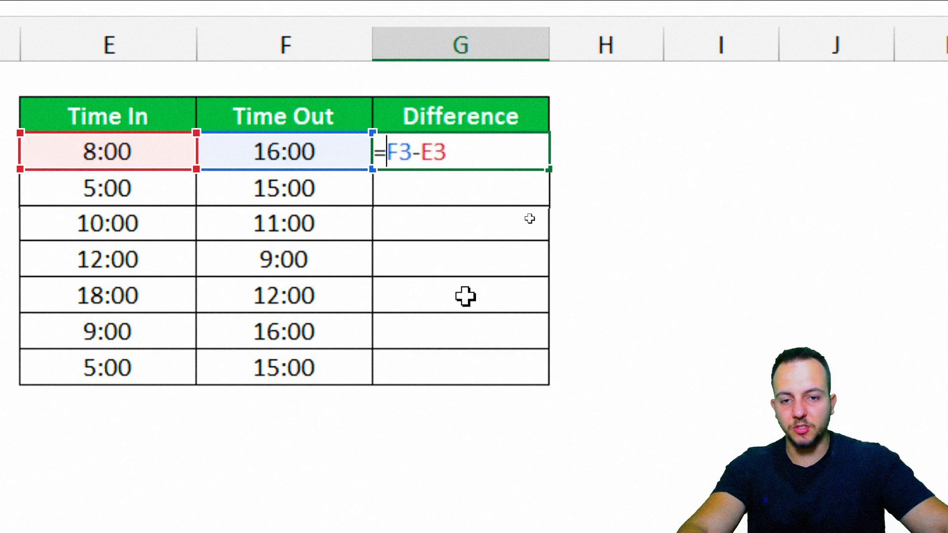
{"action": "type", "text": "ABS"}
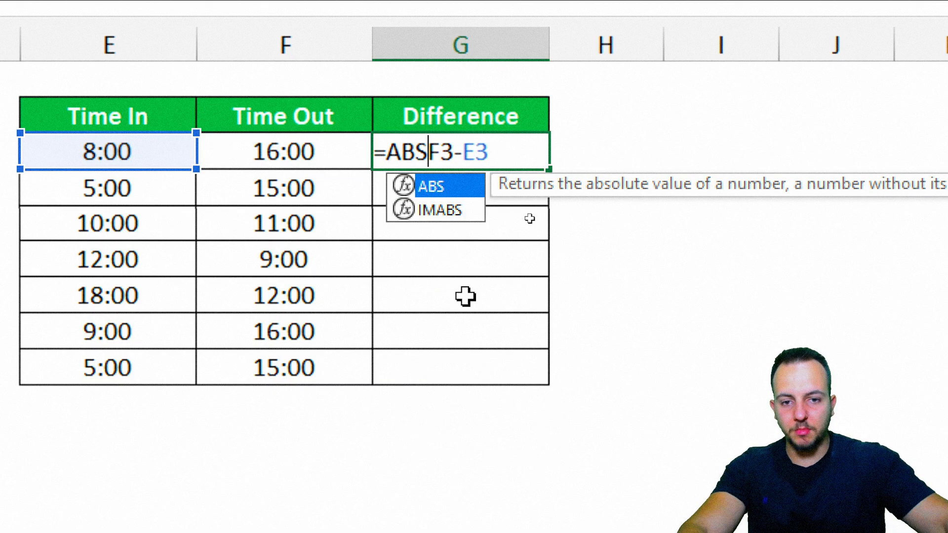
{"action": "type", "text": "("}
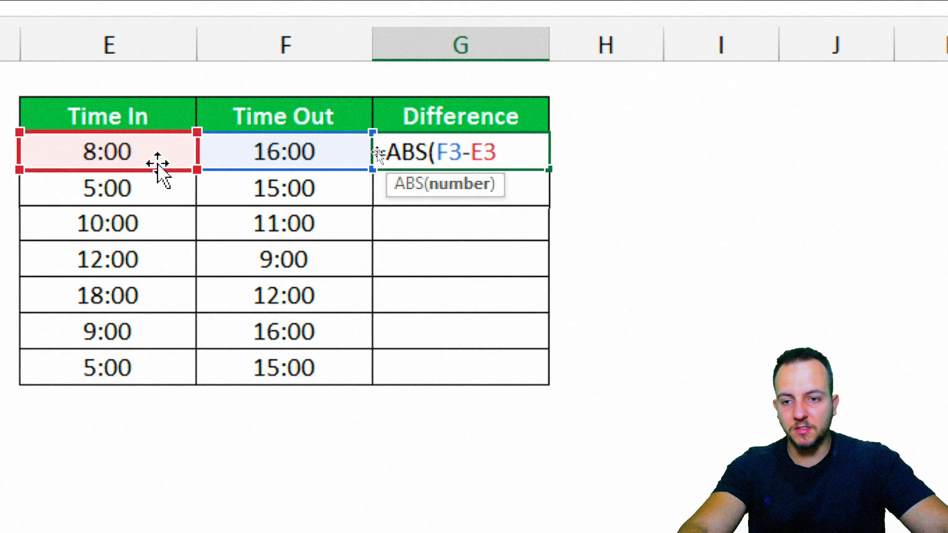
{"action": "key", "text": "Enter"}
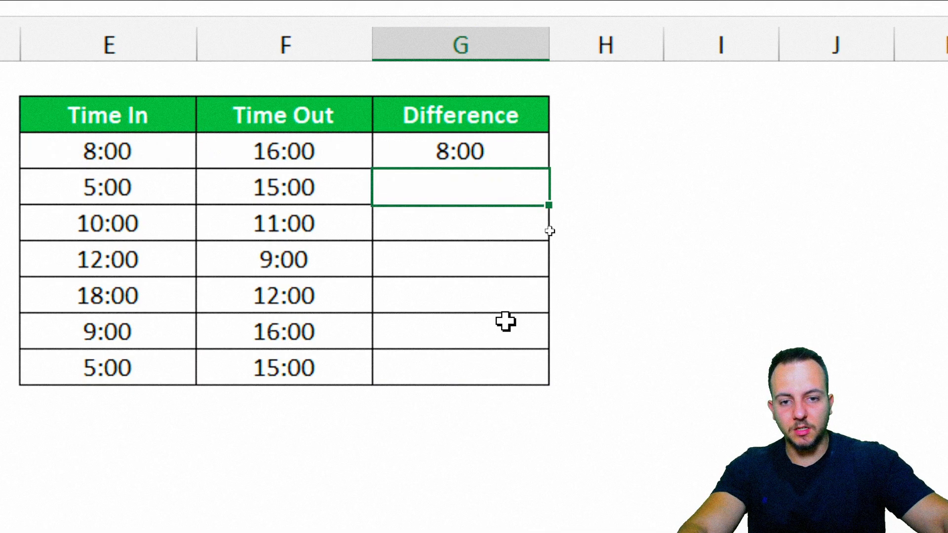
{"action": "left_click", "coordinate": [461, 151]}
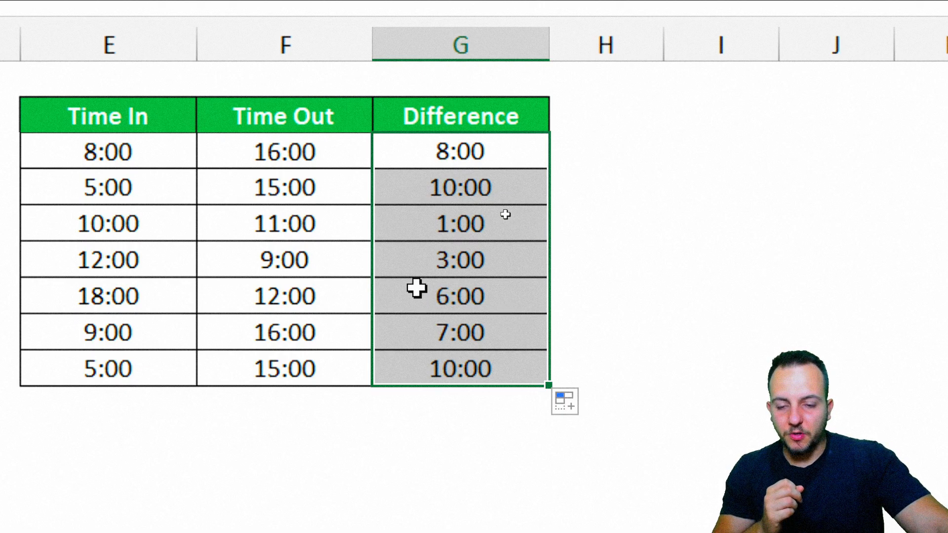
{"action": "left_click", "coordinate": [460, 260]}
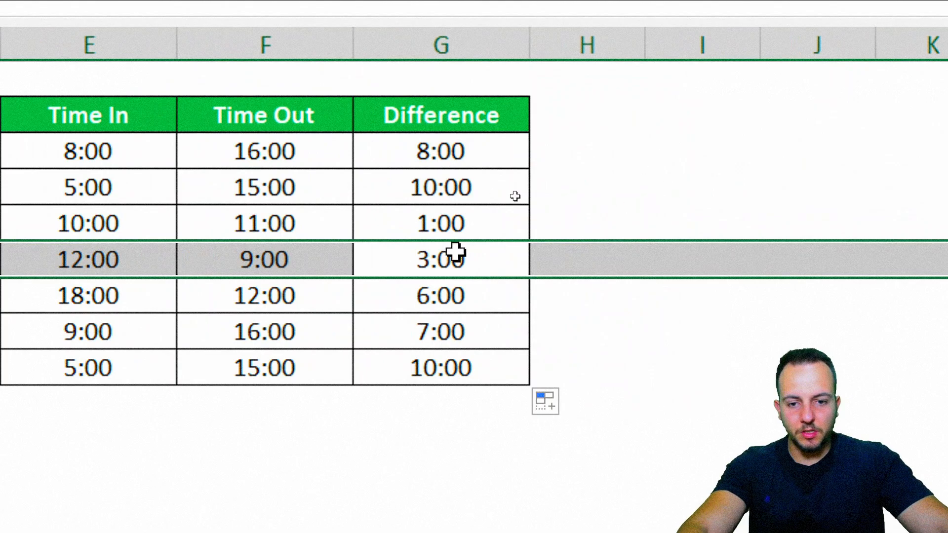
Step: Change the overnight 12:00 to 9:00 row's Difference to =1-ABS(F6-E6), showing 21:00
{"action": "scroll", "scroll_direction": "left", "scroll_amount": 3}
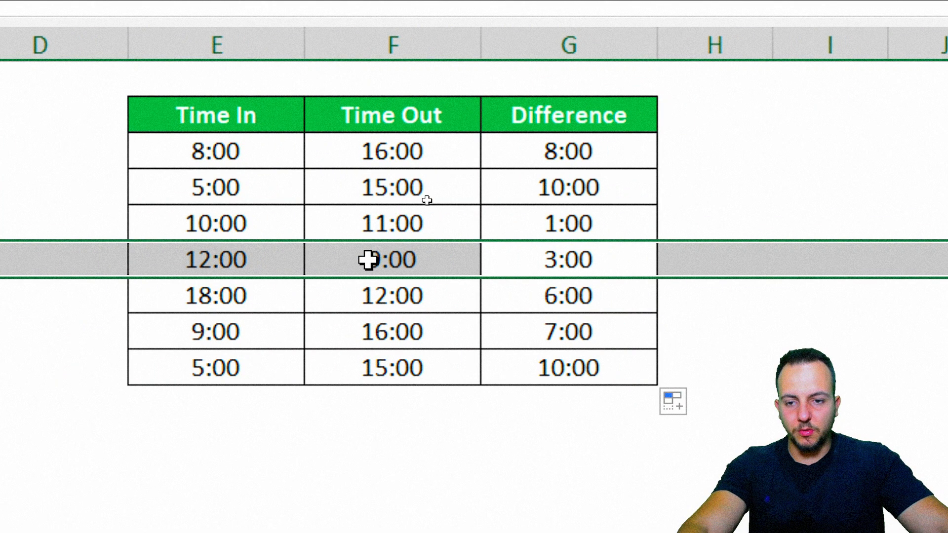
{"action": "left_click", "coordinate": [216, 62]}
{"action": "type", "text": "=1-ABS(F6-E6)"}
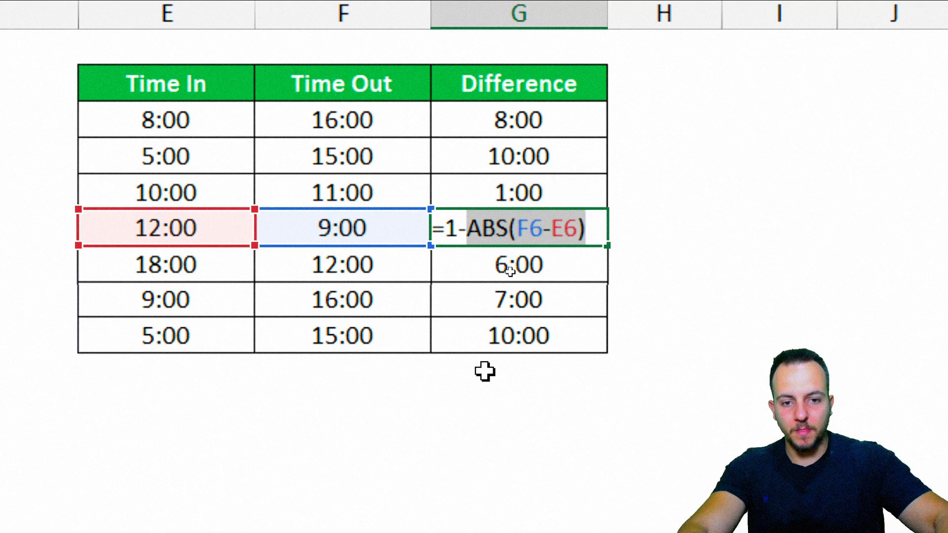
{"action": "key", "text": "Enter"}
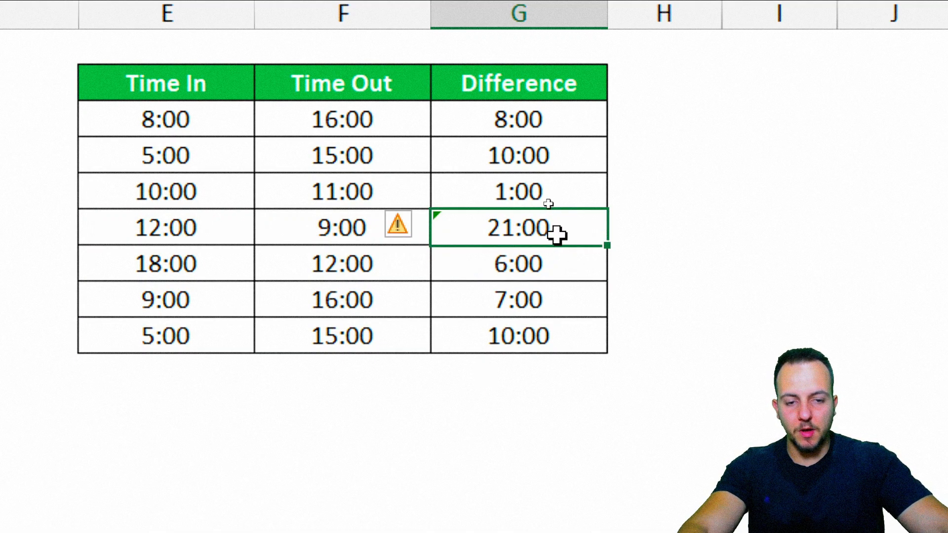
{"action": "mouse_move", "coordinate": [605, 245]}
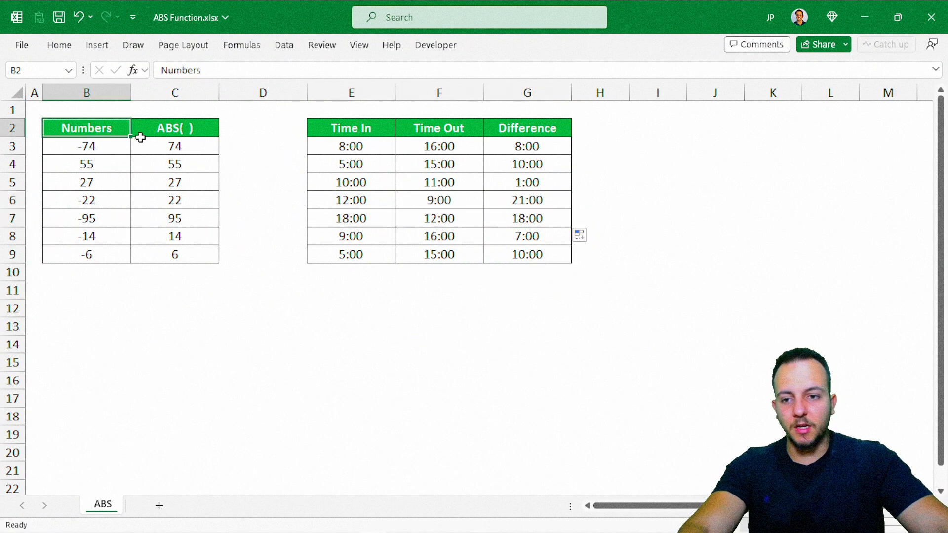
{"action": "mouse_move", "coordinate": [265, 263]}
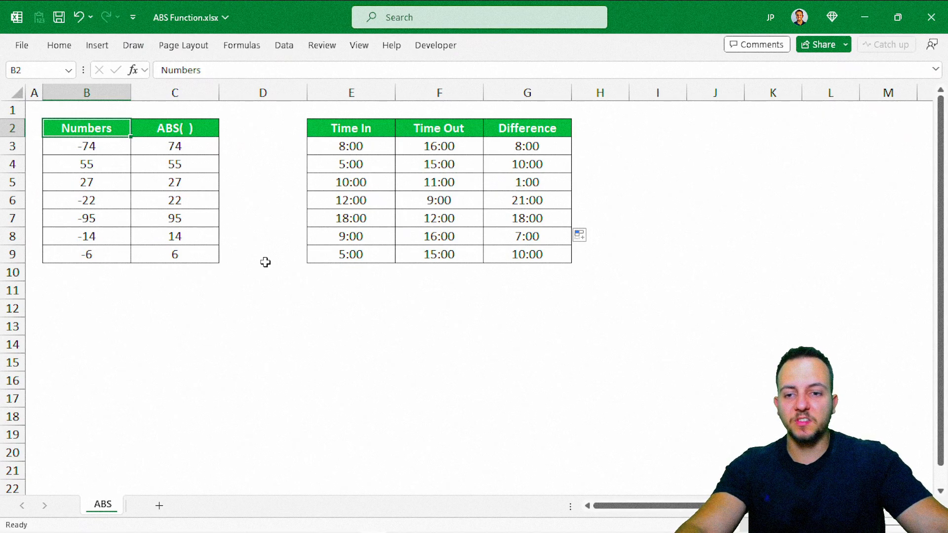